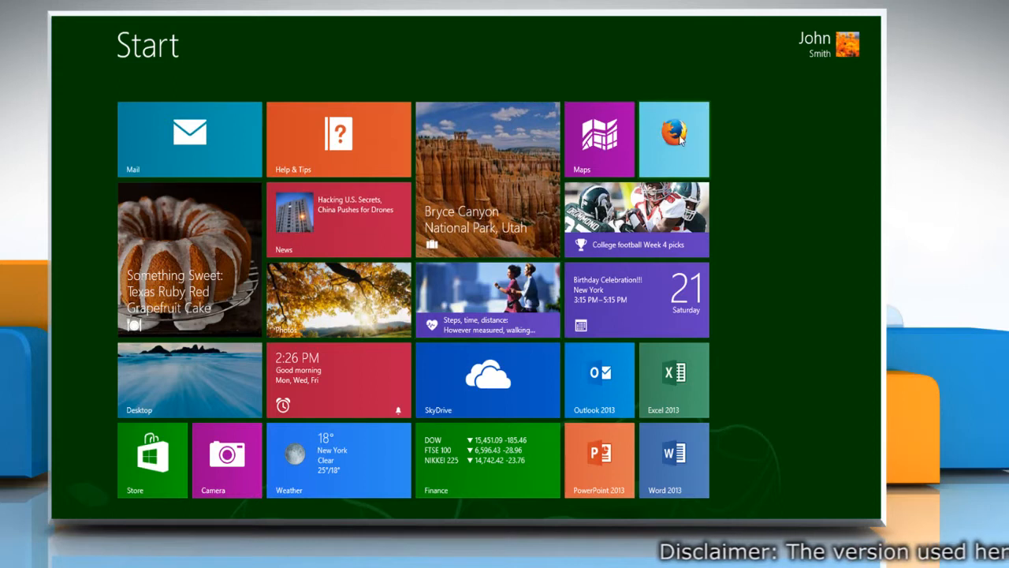
# - Launch Firefox from the Start screen and show the bookmarks menu
pyautogui.click(675, 138)
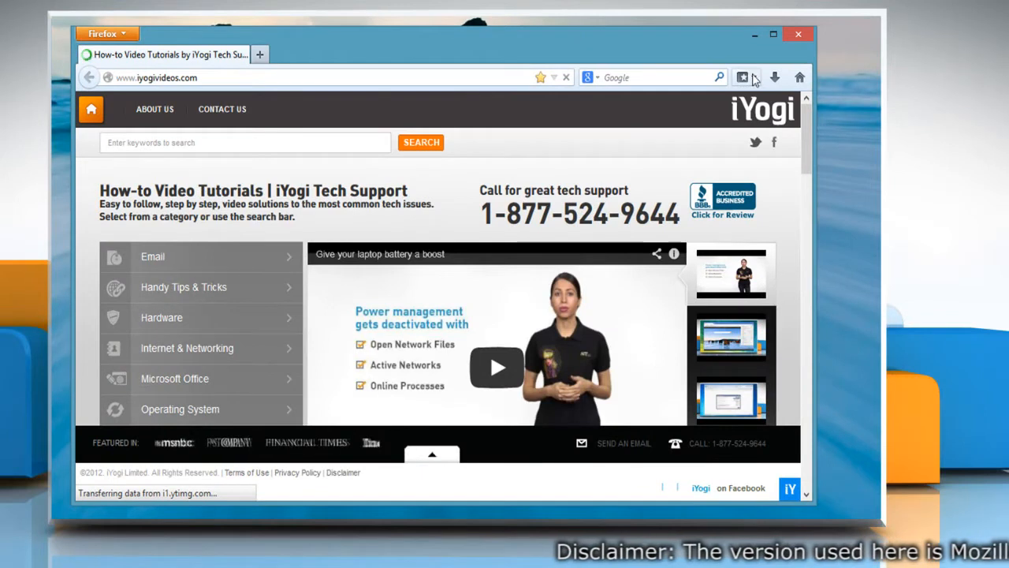
pyautogui.click(741, 77)
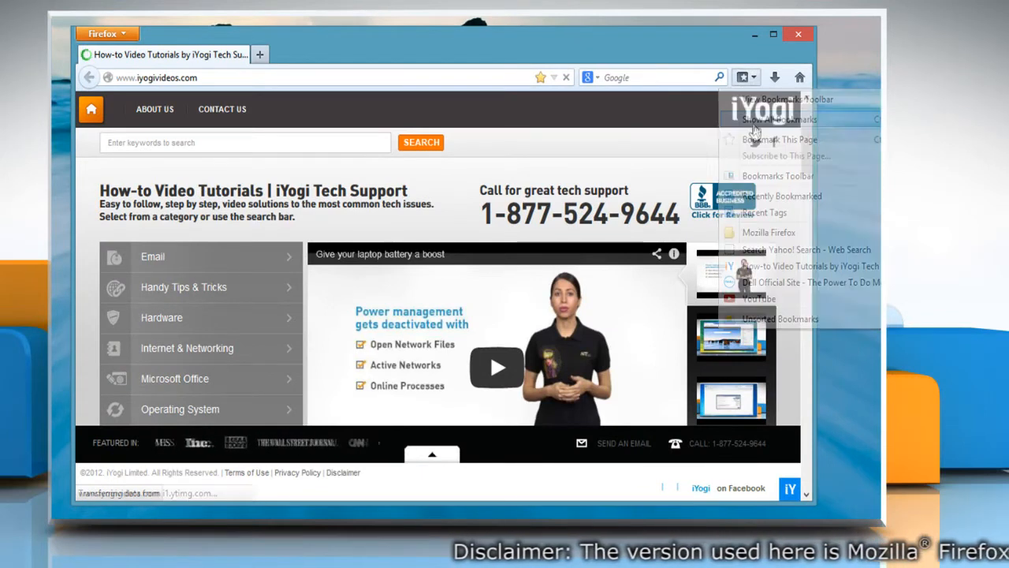
# - From the Library's Import and Backup menu, back up all bookmarks as JSON to New Volume (G:)
pyautogui.click(778, 120)
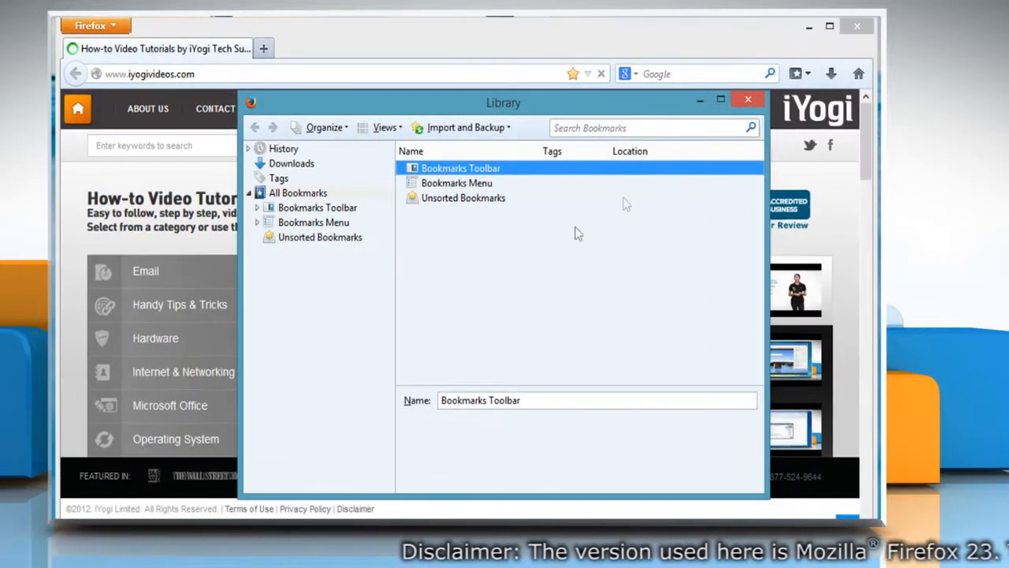
pyautogui.moveTo(464, 126)
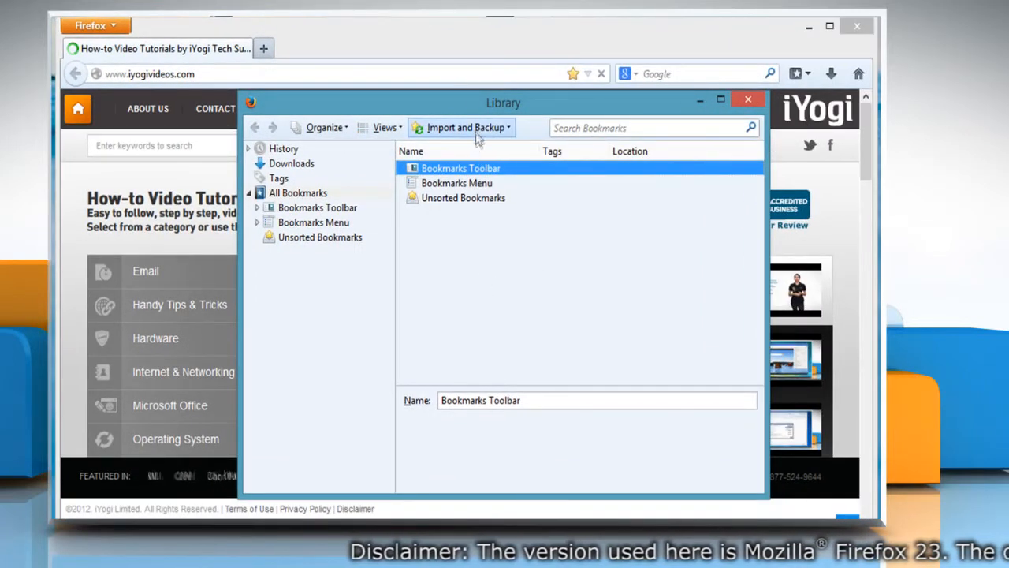
pyautogui.click(463, 126)
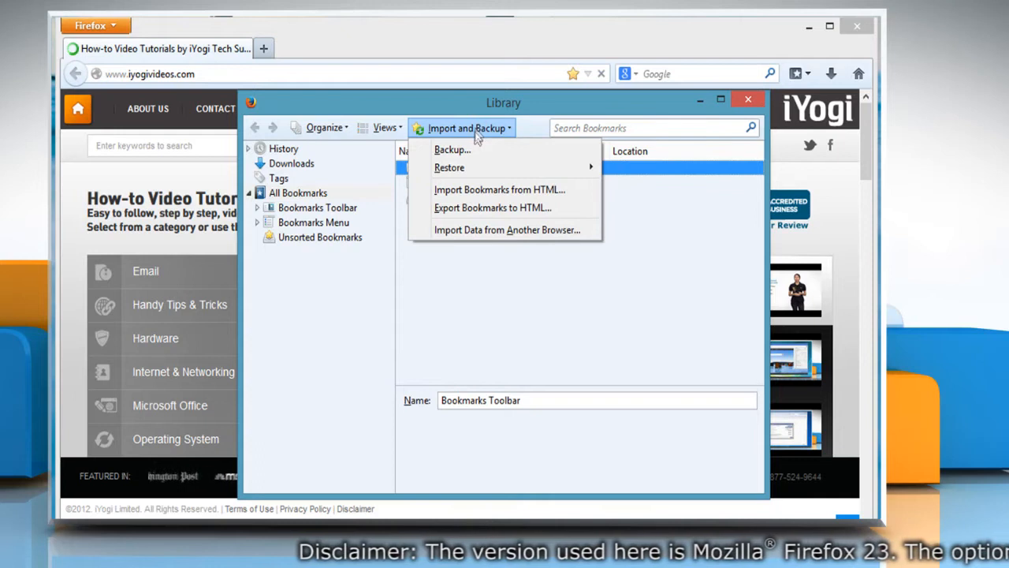
pyautogui.moveTo(465, 150)
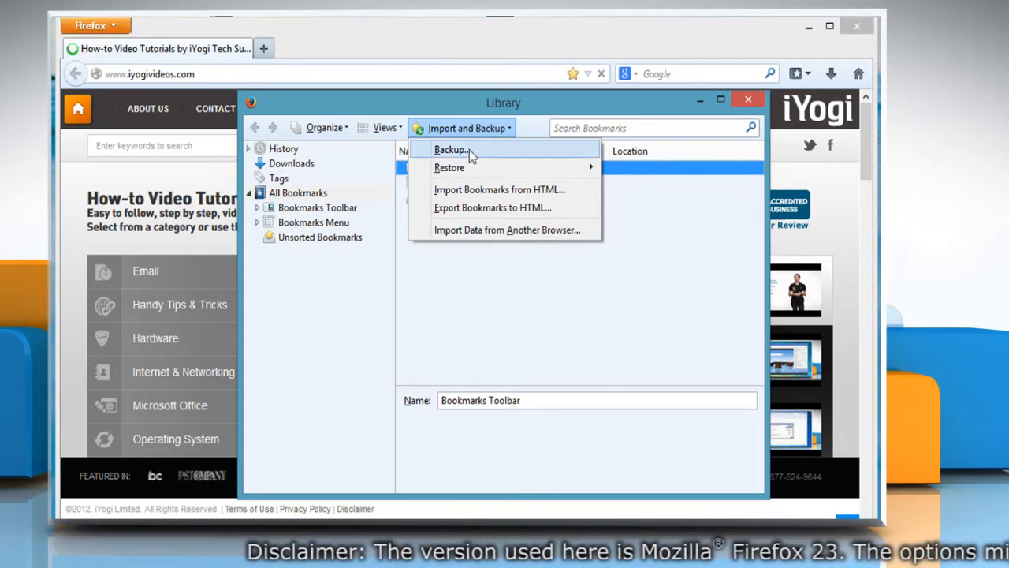
pyautogui.click(451, 149)
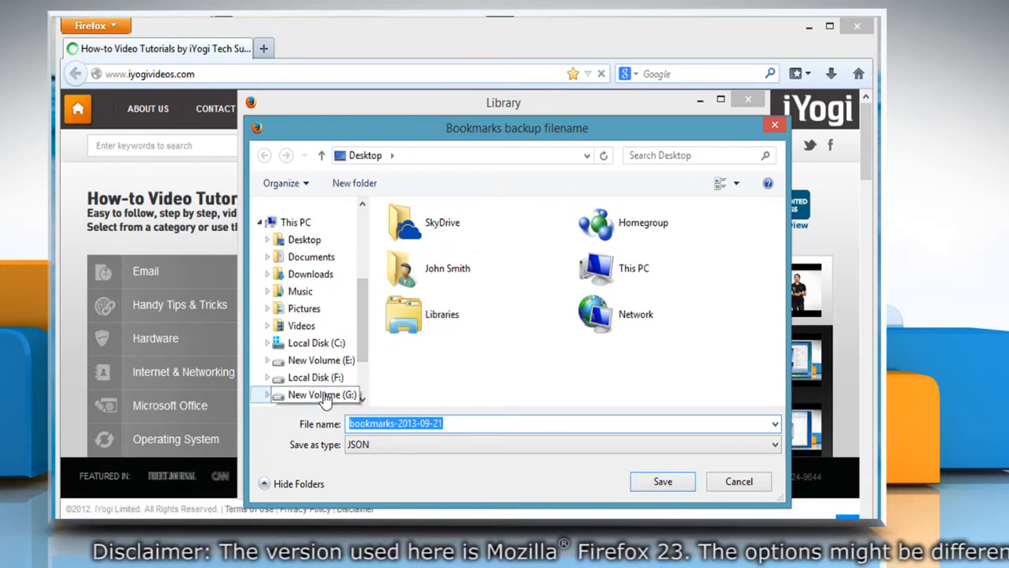
pyautogui.click(322, 394)
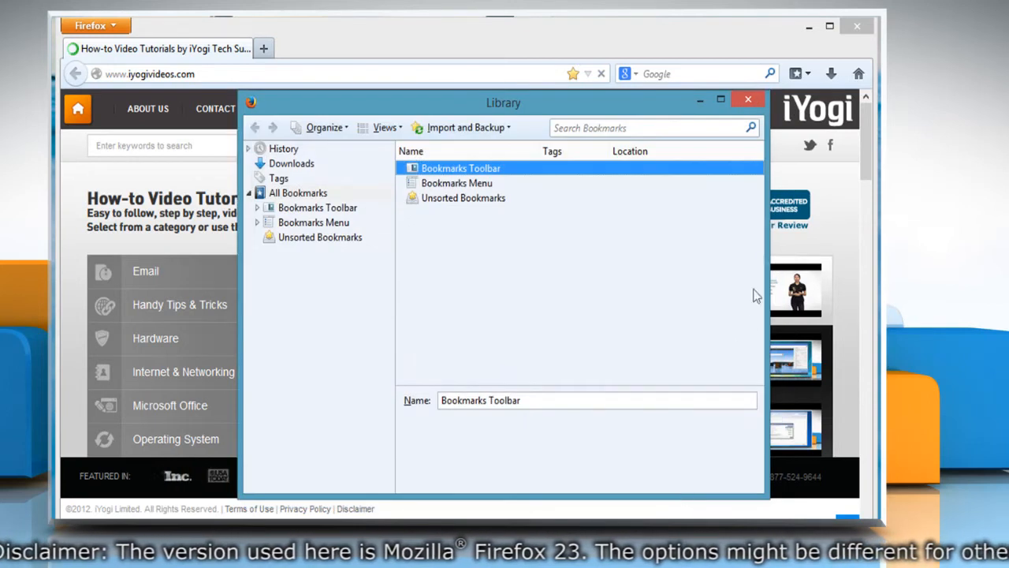
pyautogui.click(748, 98)
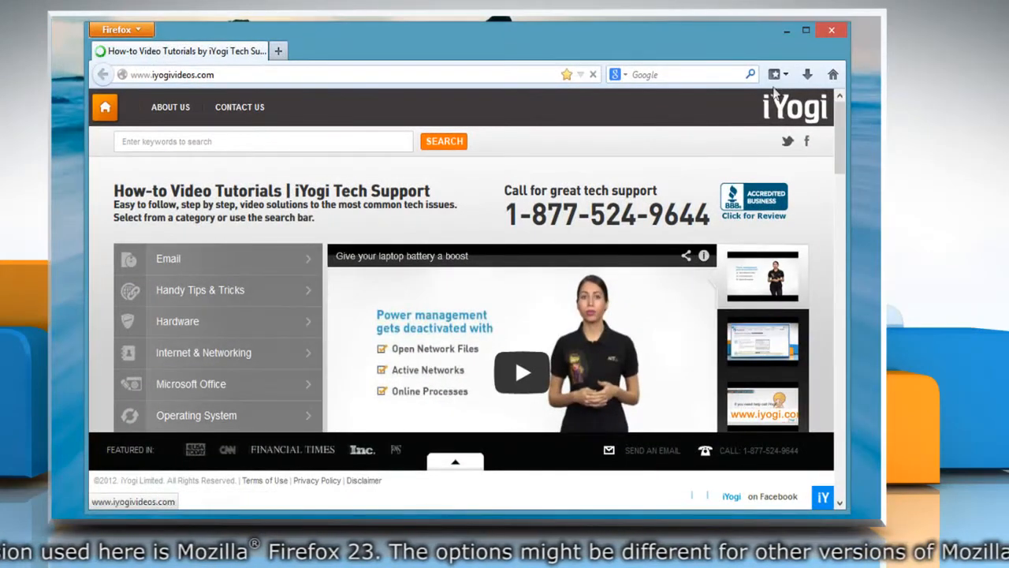
pyautogui.click(776, 74)
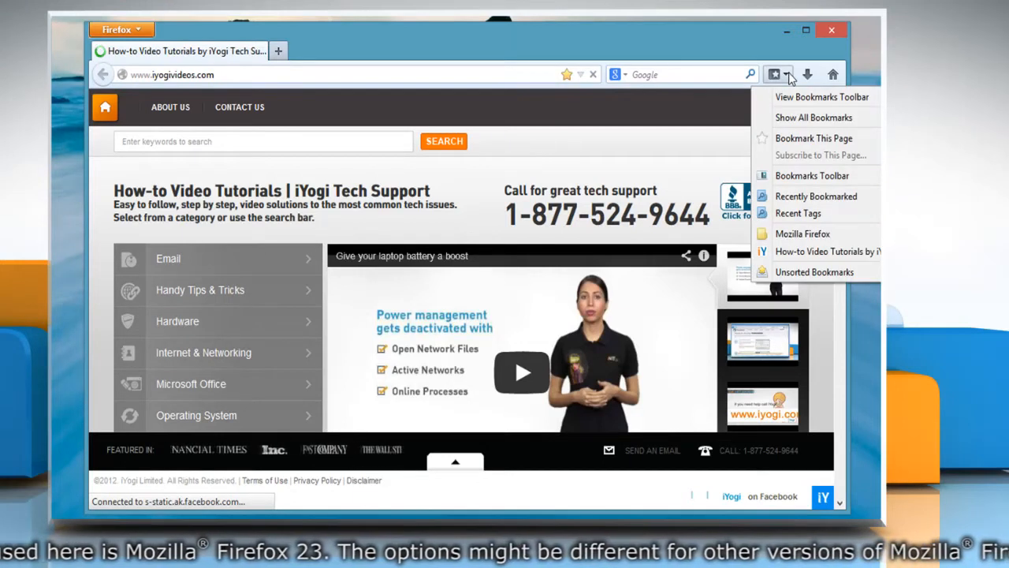
pyautogui.moveTo(814, 117)
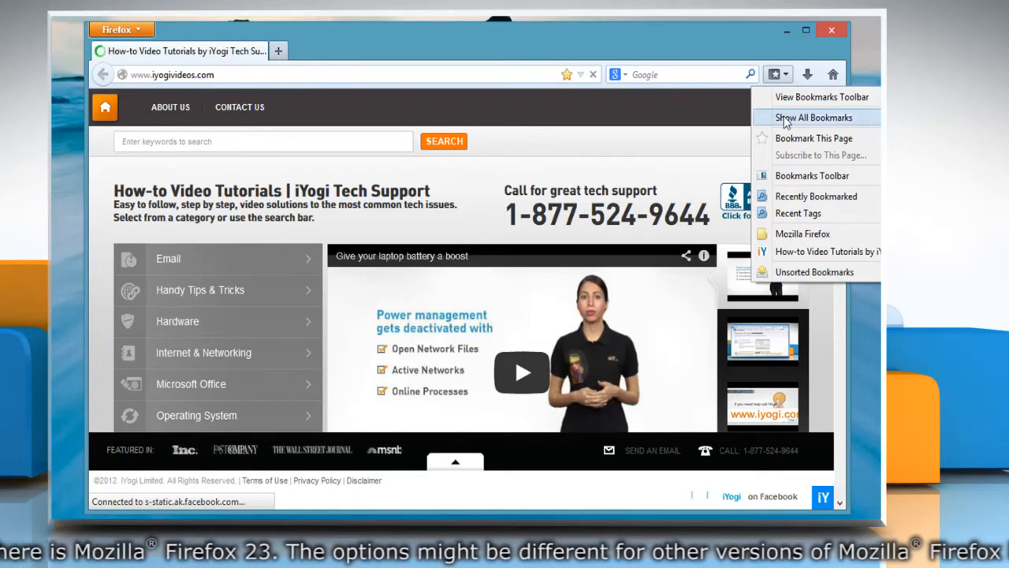
pyautogui.click(813, 117)
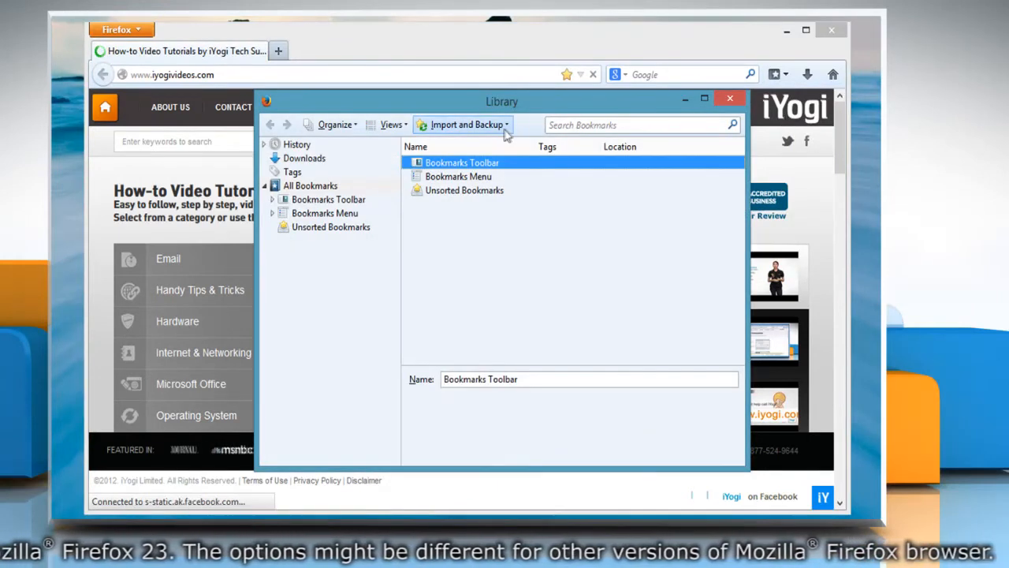
# - Start a bookmarks restore from file, reaching the 'Select a bookmarks backup' dialog
pyautogui.click(465, 124)
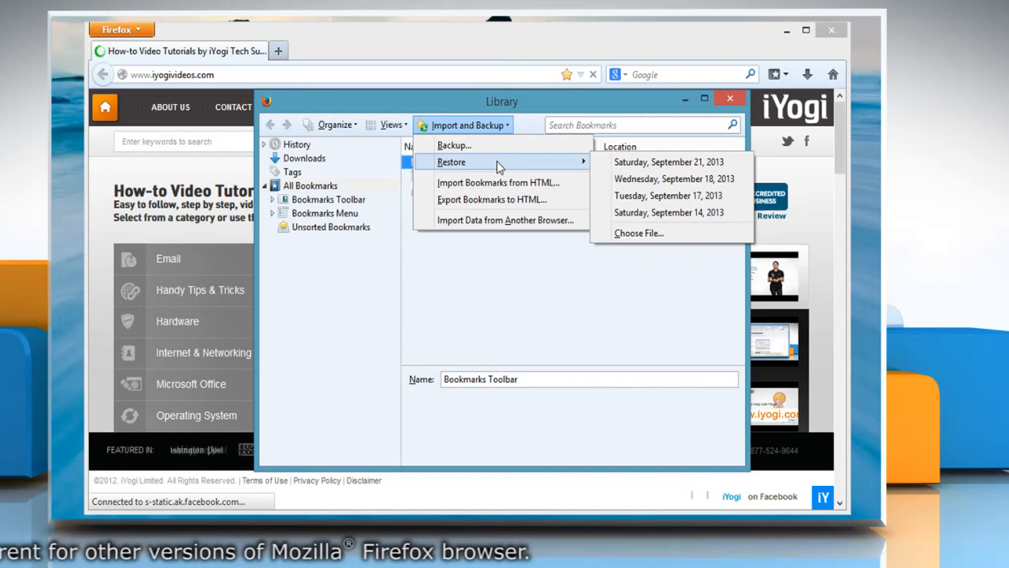
pyautogui.moveTo(591, 168)
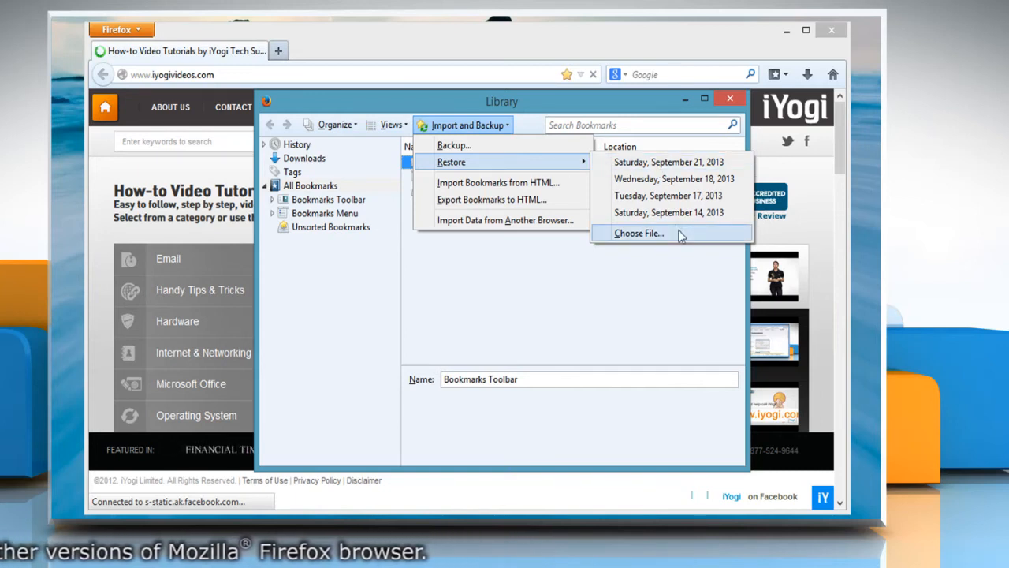
pyautogui.click(638, 234)
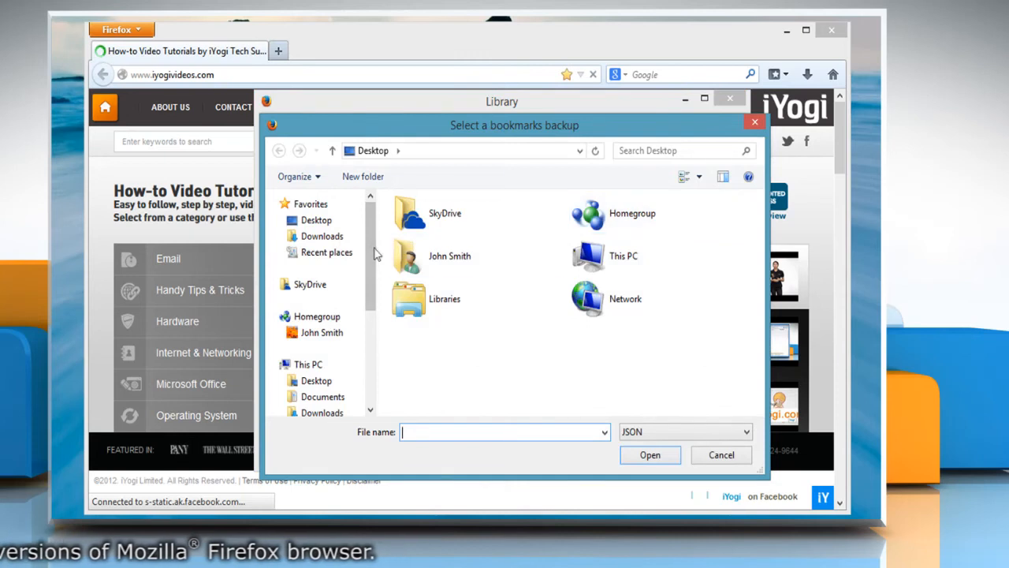
# - Restore bookmarks-2013-09-21.json from New Volume (G:), confirming replacement of current bookmarks
pyautogui.scroll(-3)
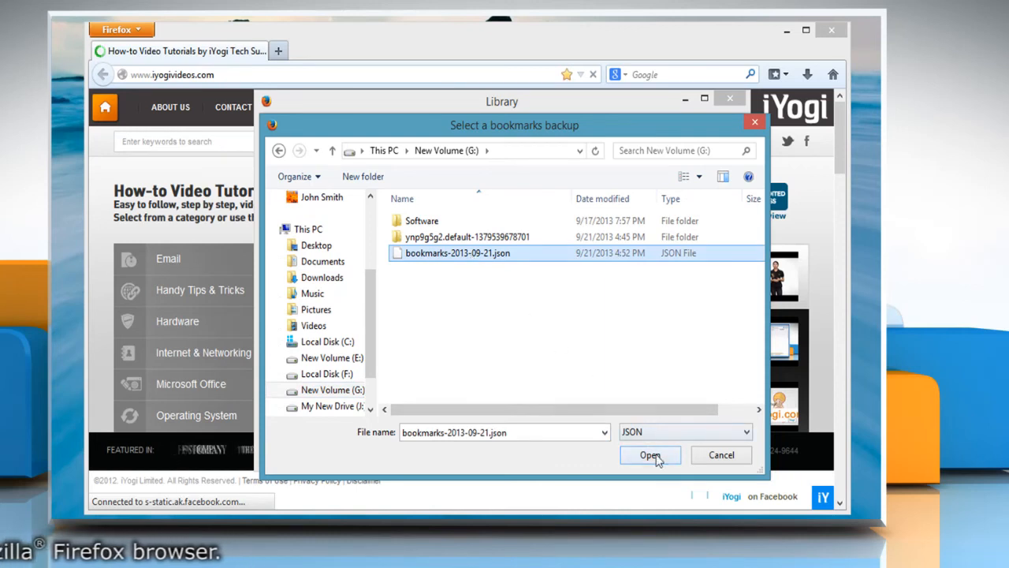
pyautogui.click(649, 454)
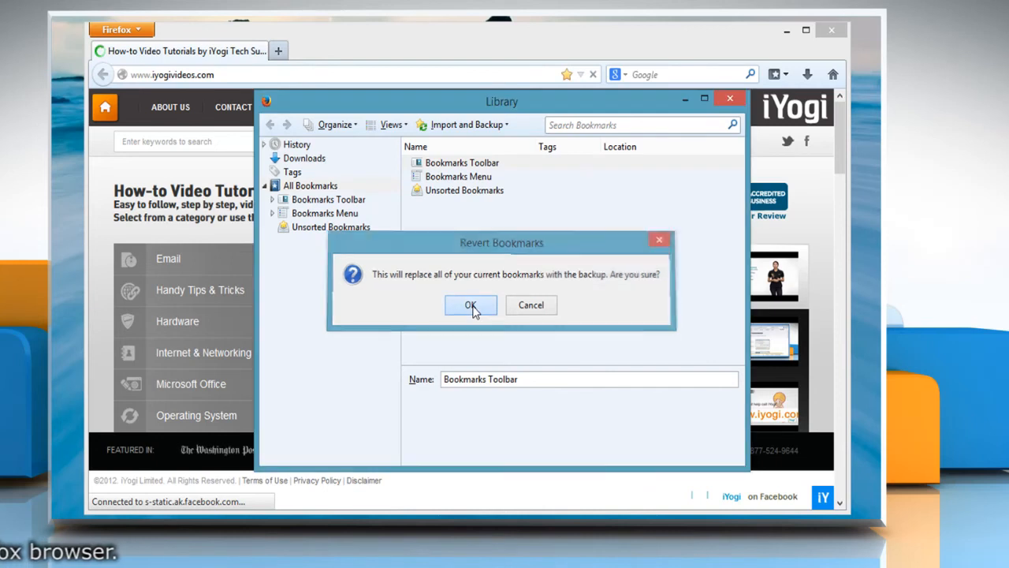
pyautogui.click(470, 306)
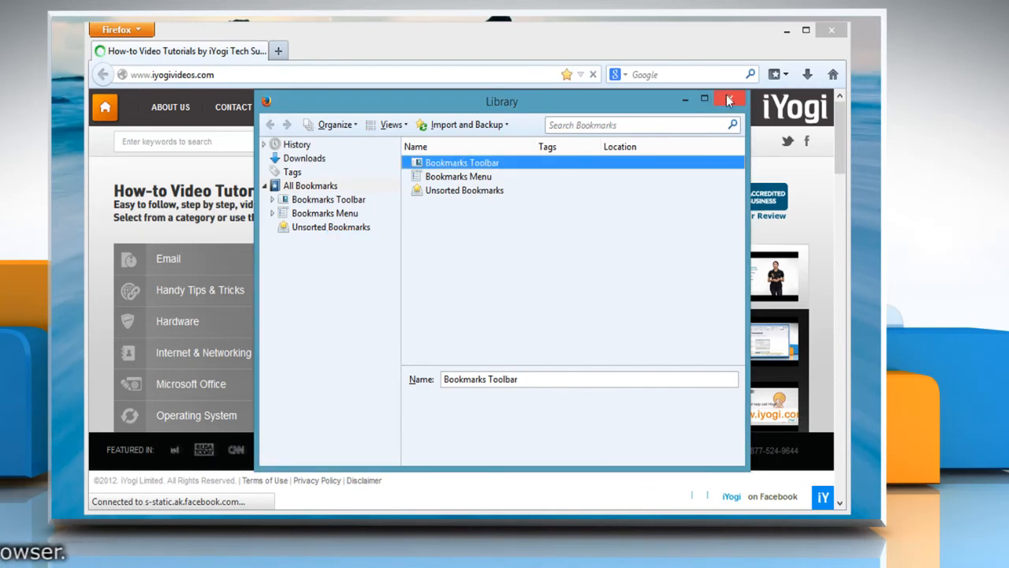
# - Close the Library and view the restored bookmarks list (YouTube, Dell)
pyautogui.click(118, 29)
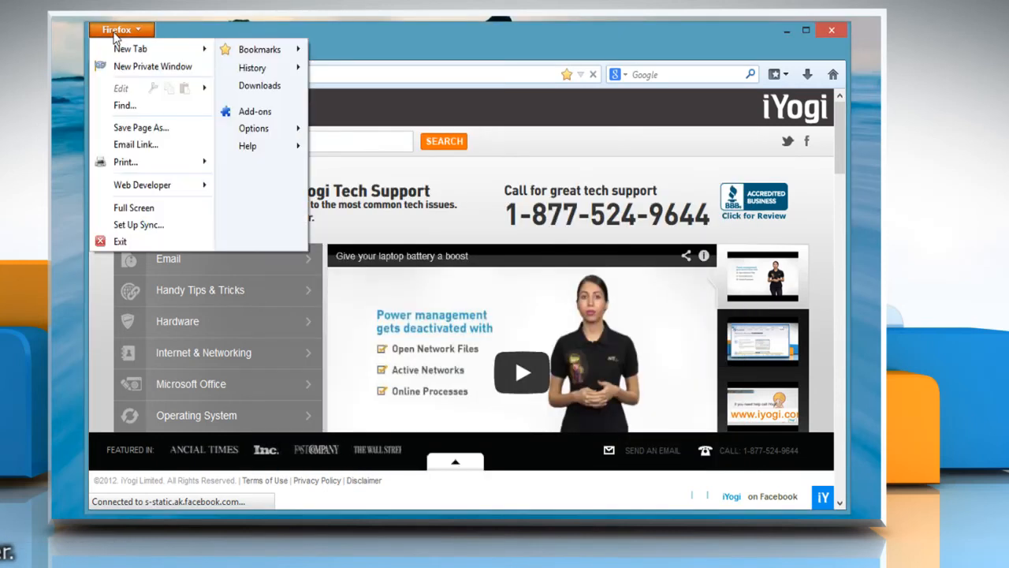
pyautogui.click(259, 48)
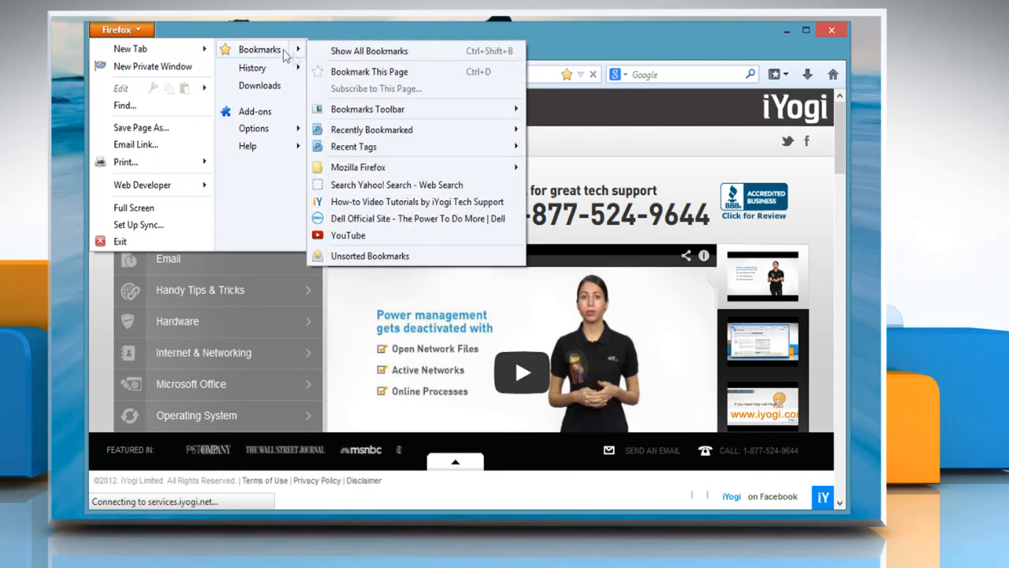